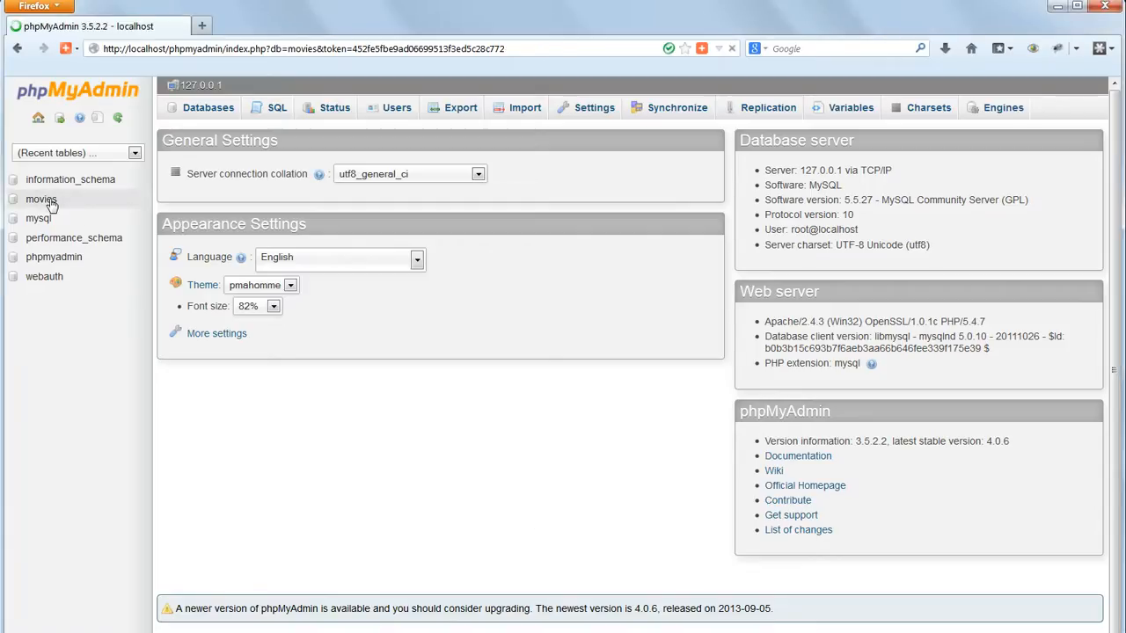
# - Select the movies database and list the movies table's rows
pyautogui.click(40, 199)
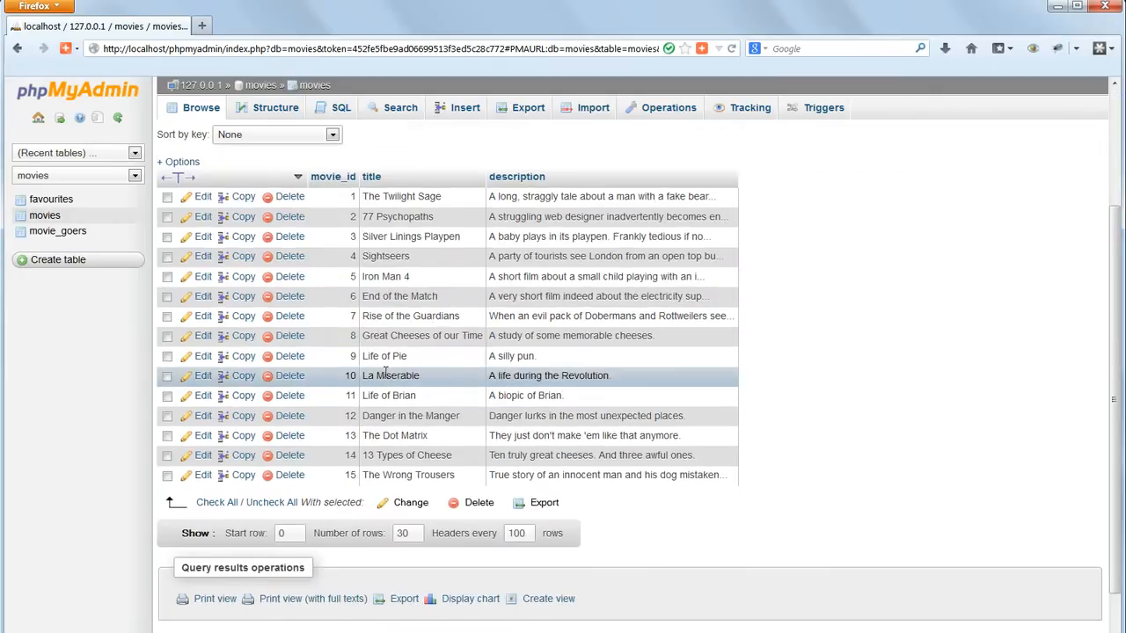
# - Edit movie 10's title cell inline to read 'Les Miserables'
pyautogui.doubleClick(391, 375)
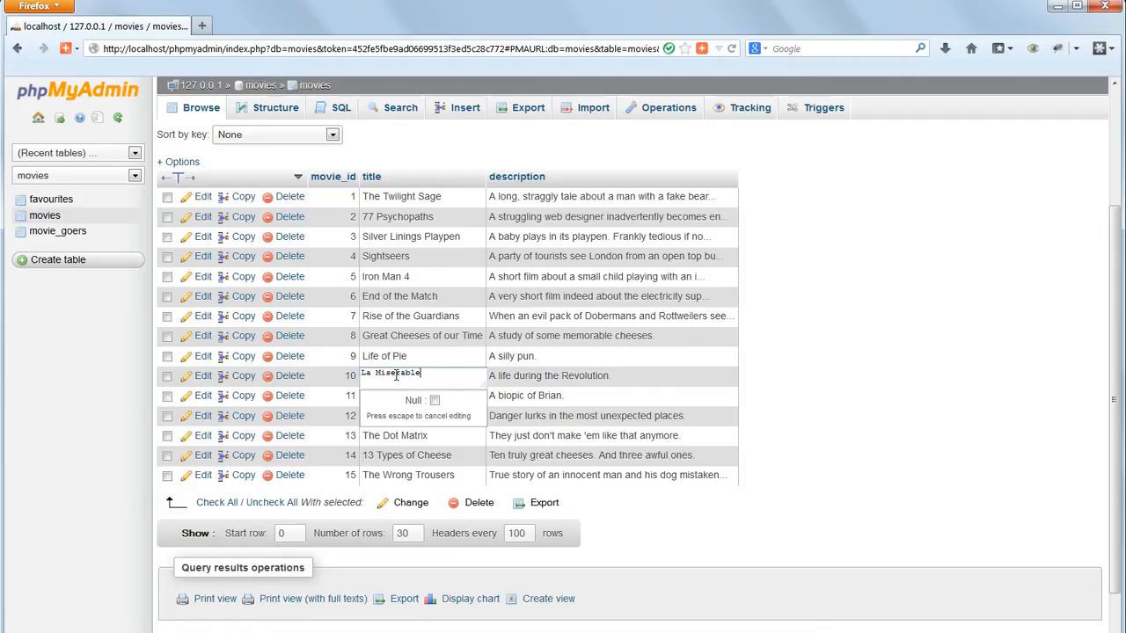
pyautogui.write('Les Miserable')
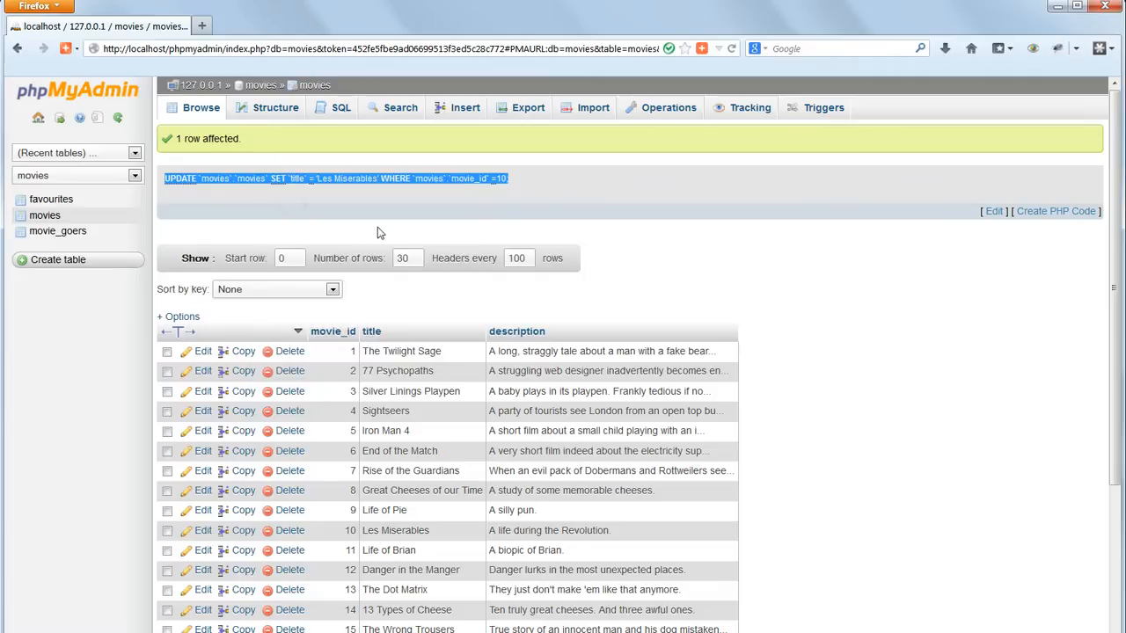
# - Open the SQL editor with the prefilled movie 10 UPDATE and select part of it to edit
pyautogui.click(342, 107)
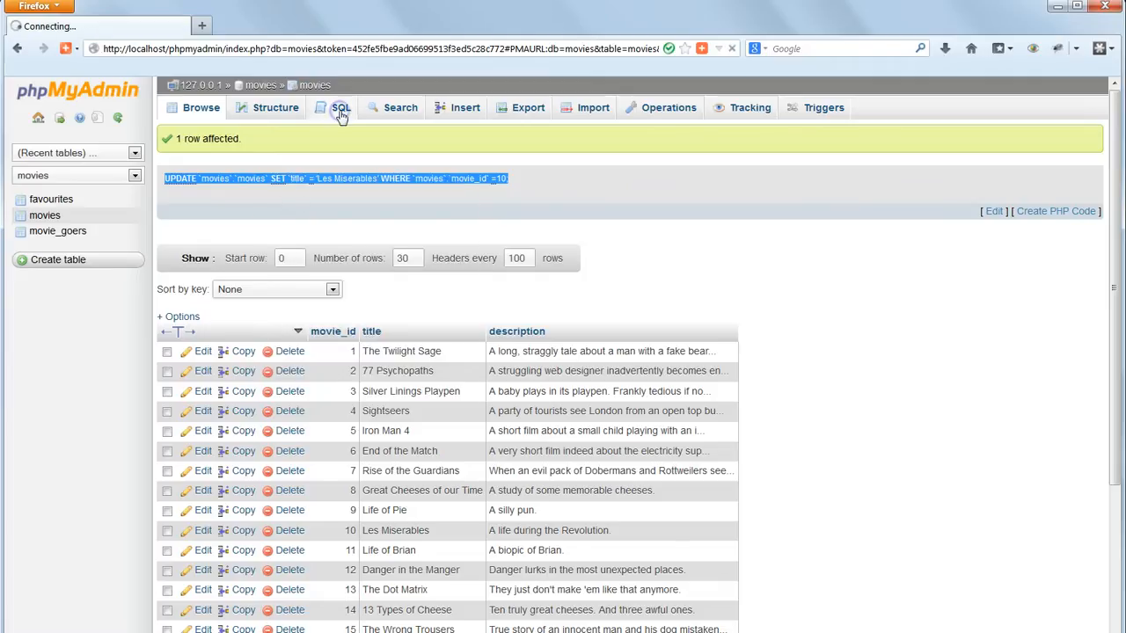
pyautogui.click(341, 107)
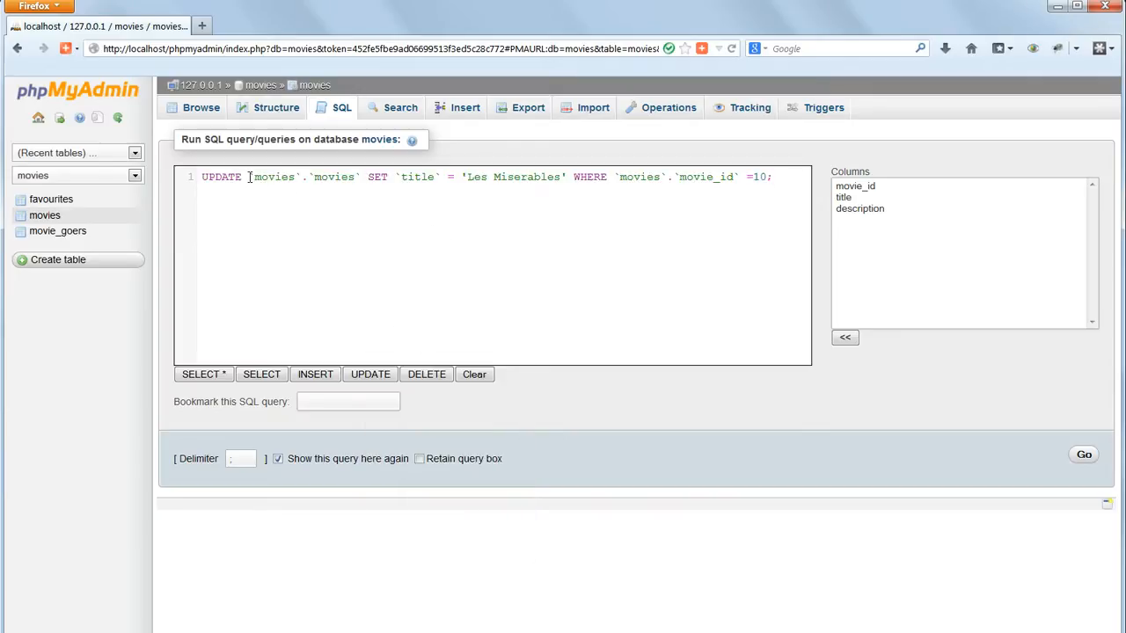
pyautogui.doubleClick(274, 177)
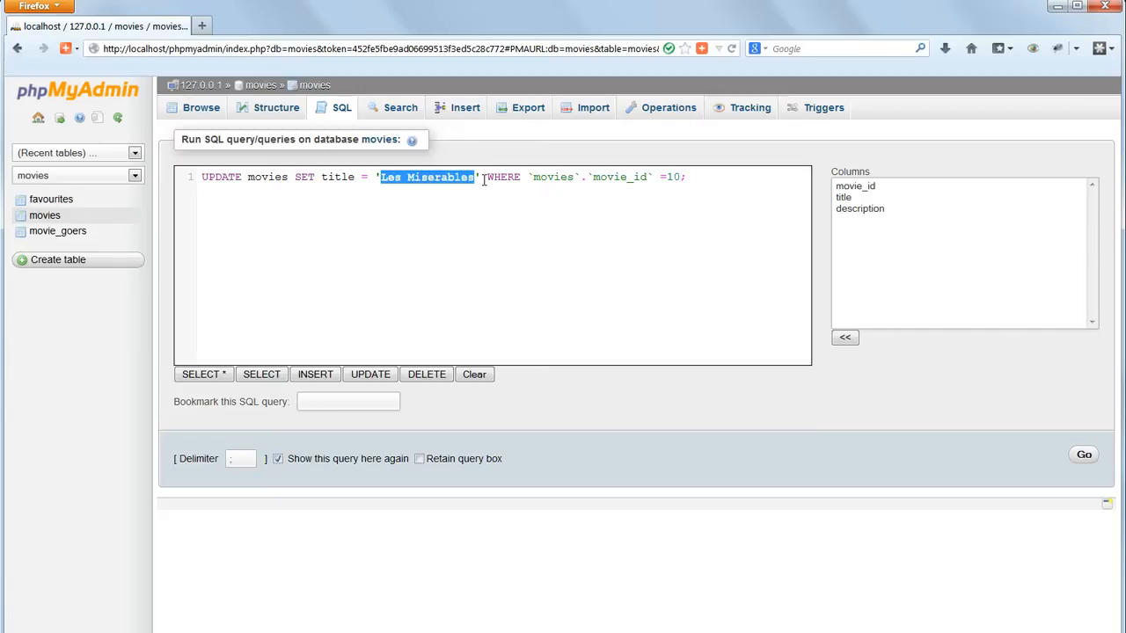
# - Rewrite the query to title 'The Right Trousers' and simplify the movie_id condition
pyautogui.write('The Right T')
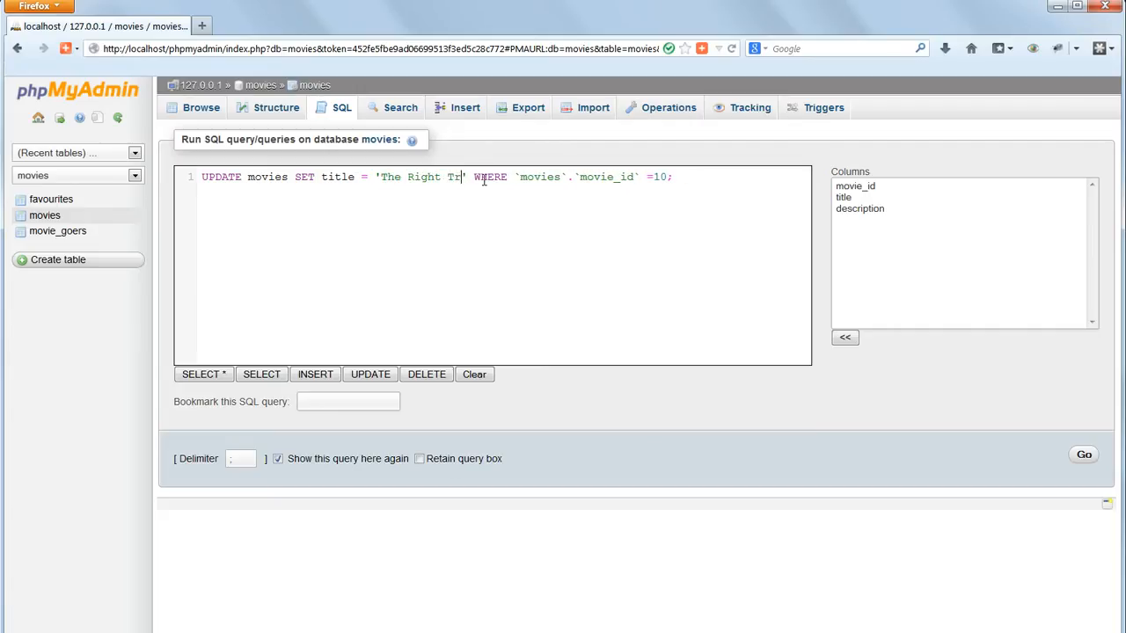
pyautogui.write('ousers')
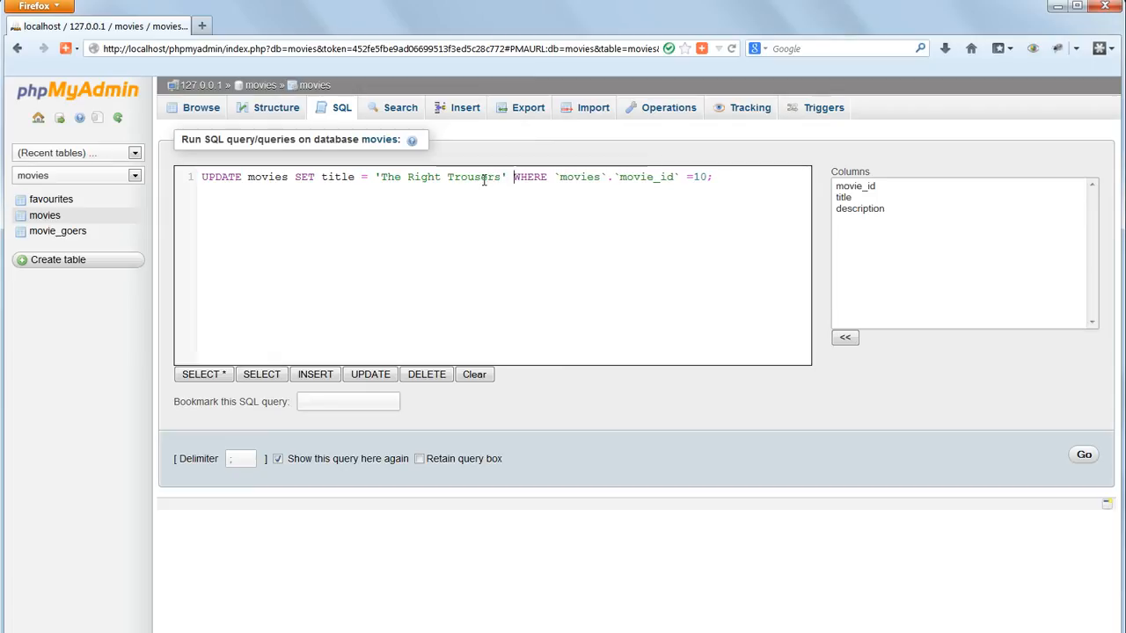
pyautogui.doubleClick(559, 176)
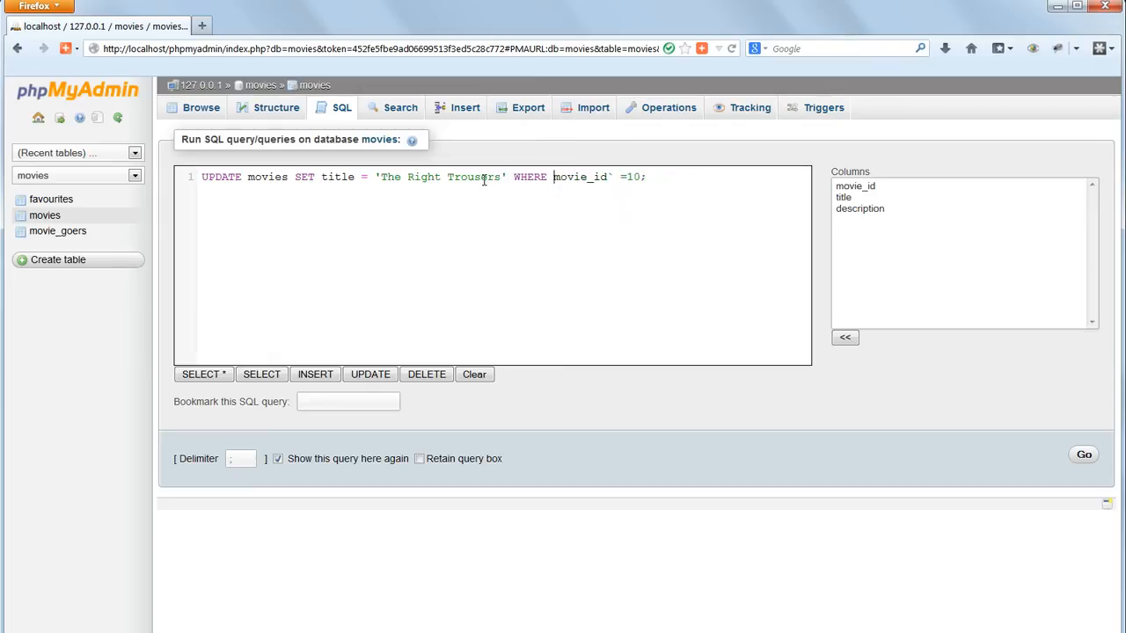
pyautogui.press('BackSpace')
pyautogui.write('5')
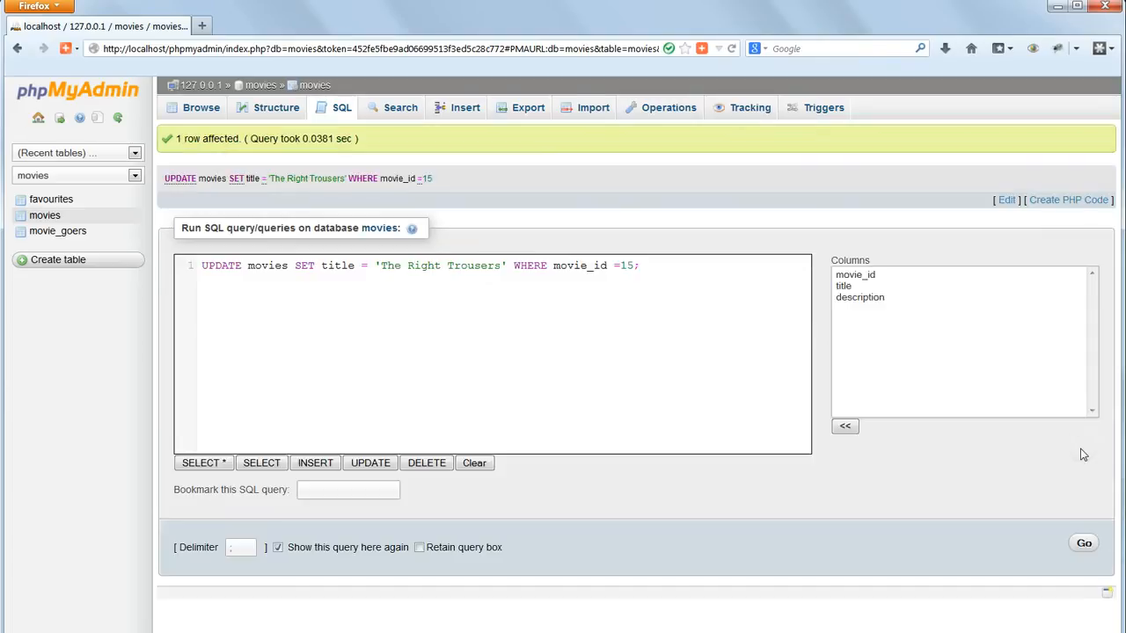
# - Browse the movies table to confirm movie 15 reads 'The Right Trousers'
pyautogui.click(201, 108)
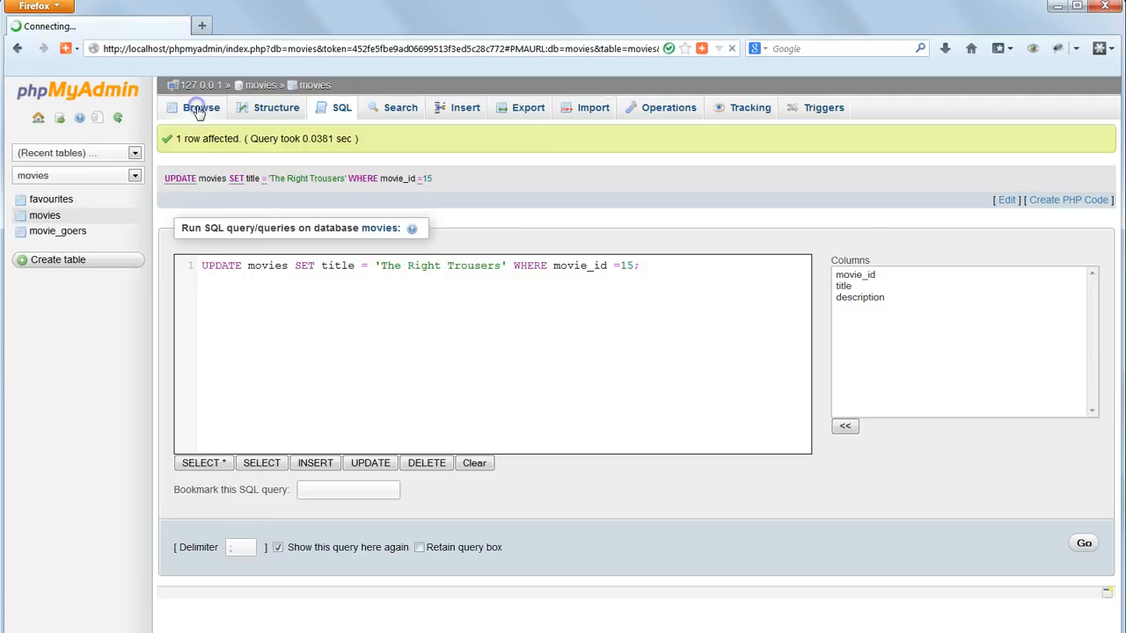
pyautogui.click(200, 108)
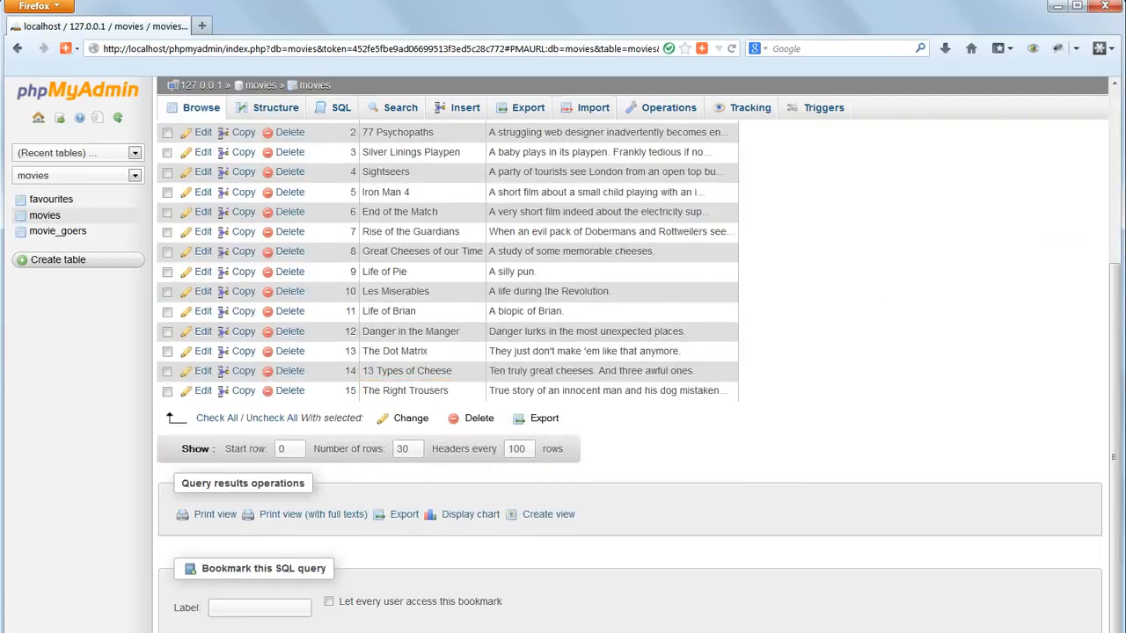
pyautogui.moveTo(891, 357)
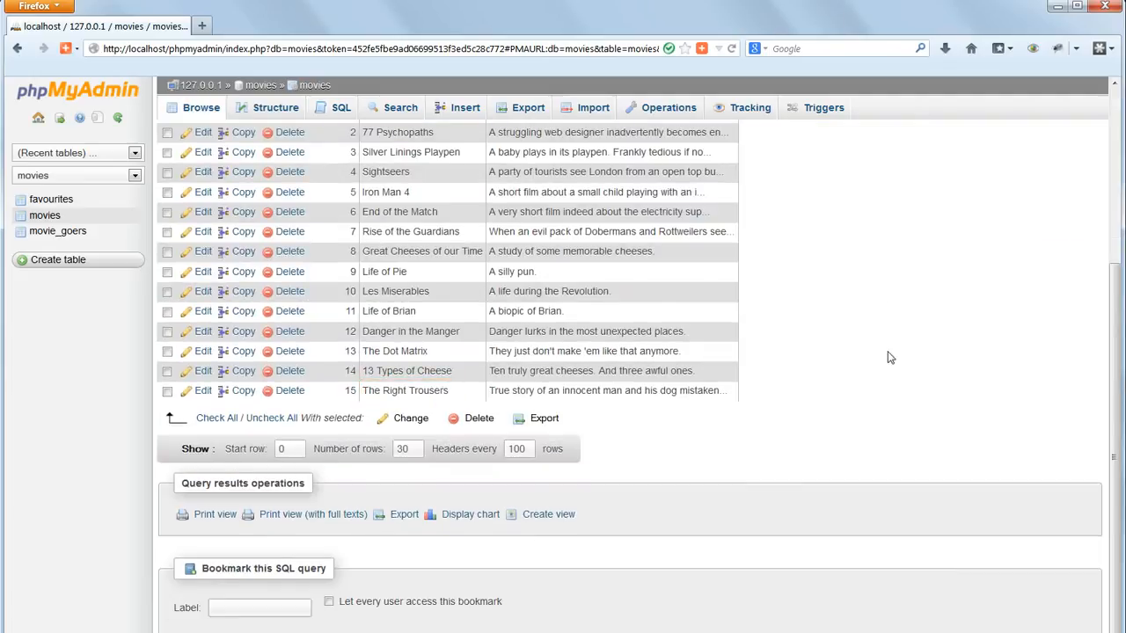